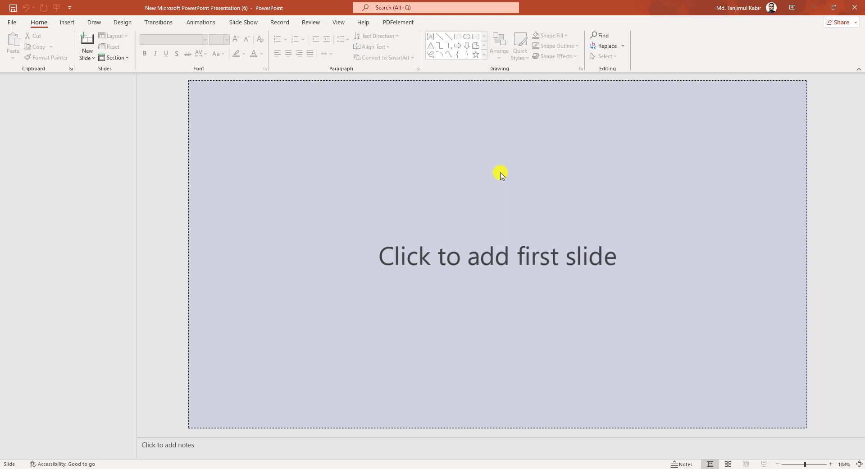
mouse_move(218, 130)
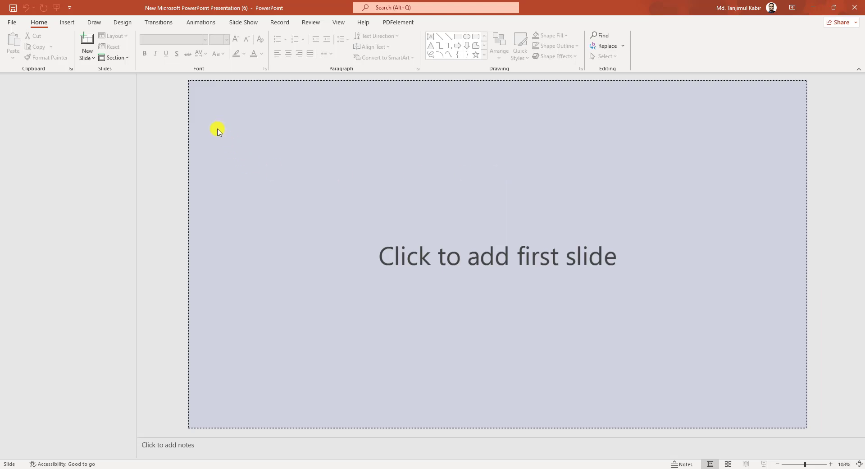
Insert a new slide using the Blank layout
left_click(86, 43)
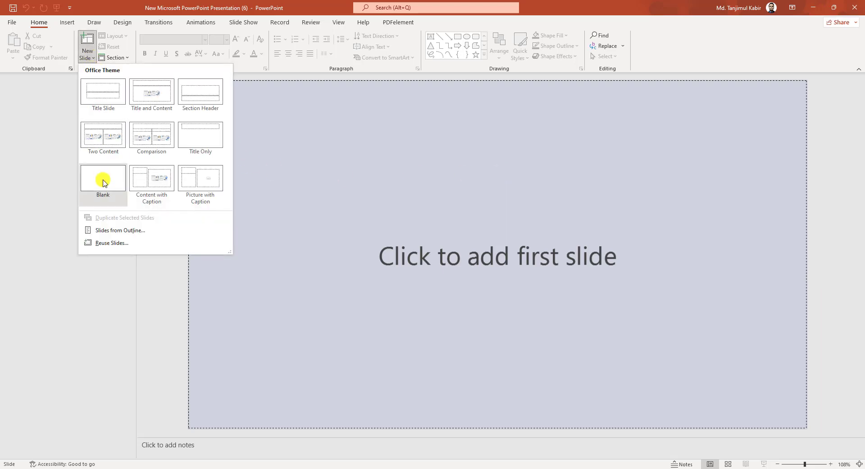
left_click(103, 177)
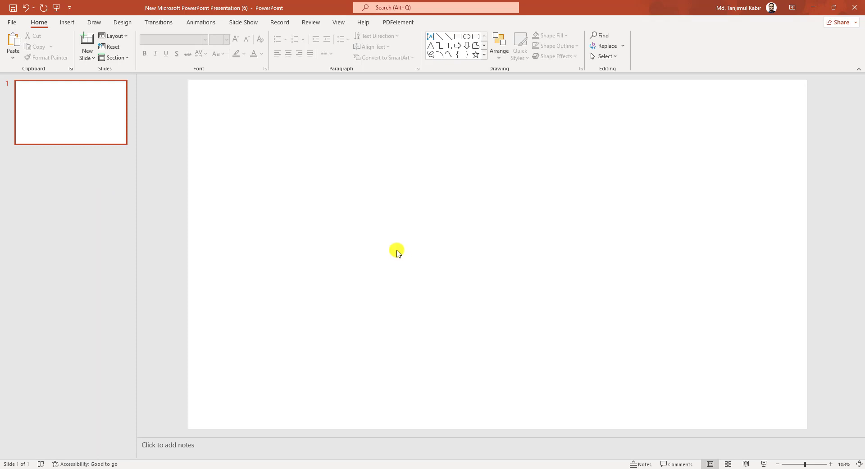
mouse_move(332, 418)
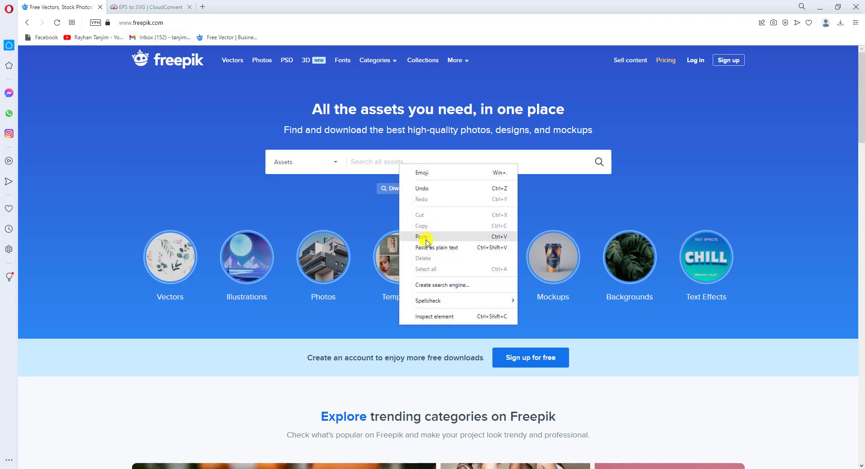
Search Freepik for the contract-signing vector and take the free download
left_click(422, 236)
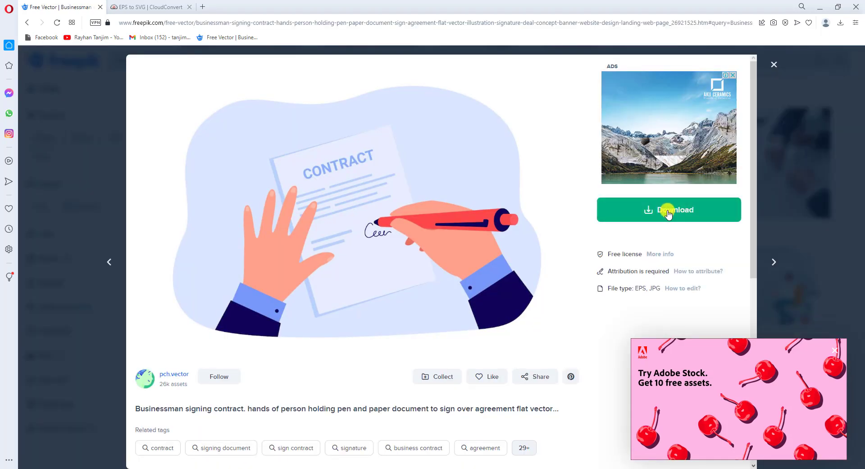
left_click(668, 210)
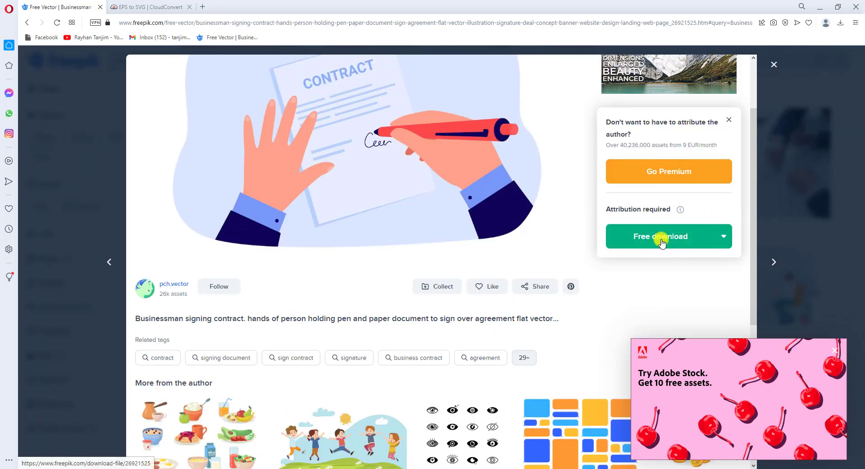
left_click(661, 236)
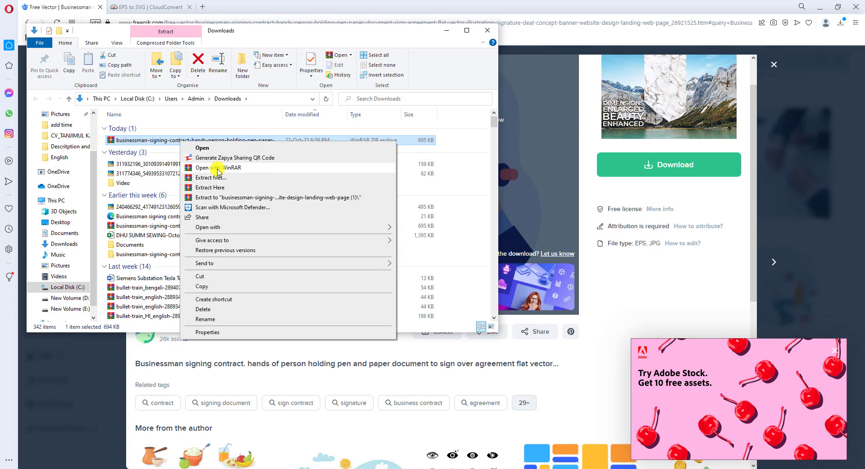
Extract the downloaded ZIP archive in the Downloads folder
left_click(210, 188)
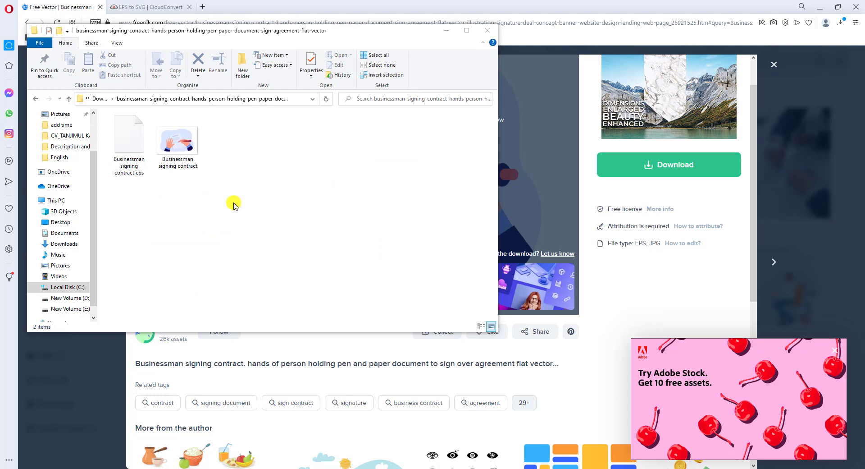
mouse_move(157, 198)
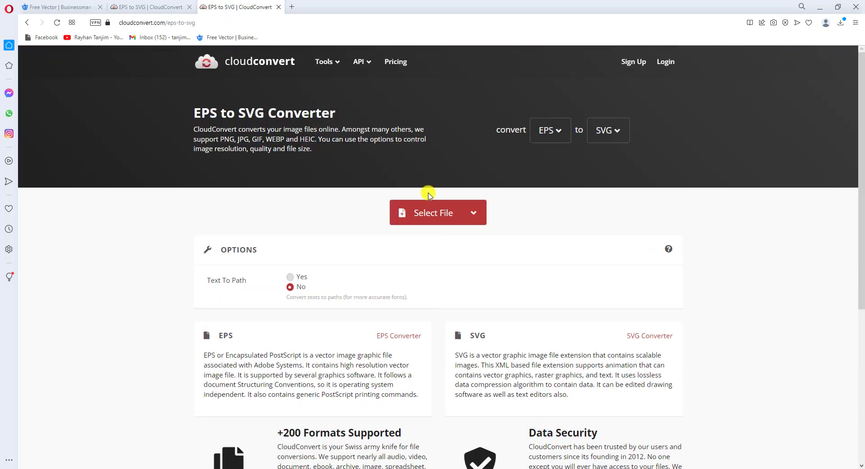
Upload the Businessman signing contract EPS from the extracted Downloads folder to CloudConvert
left_click(433, 212)
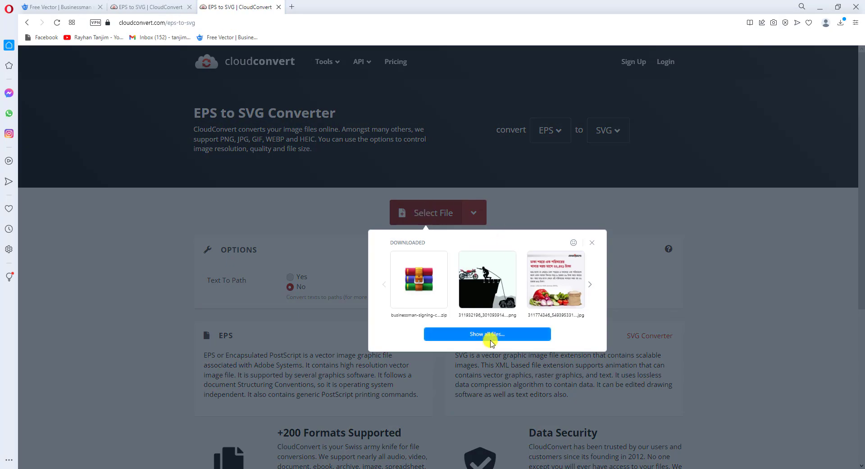
left_click(487, 333)
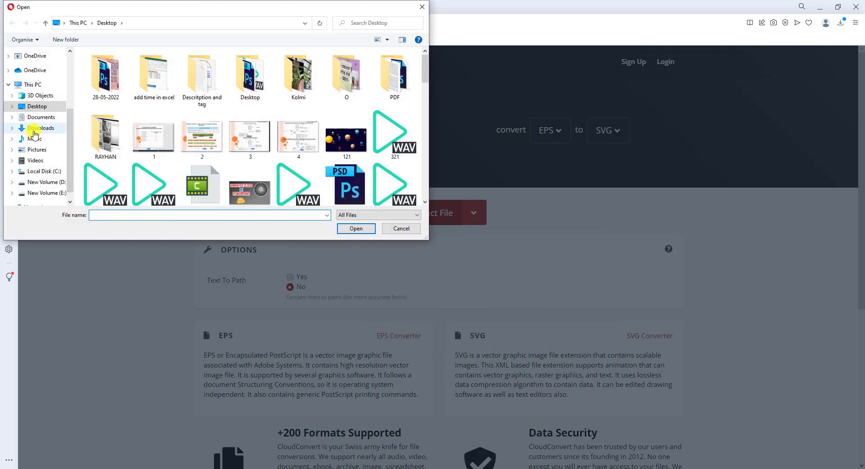
left_click(40, 127)
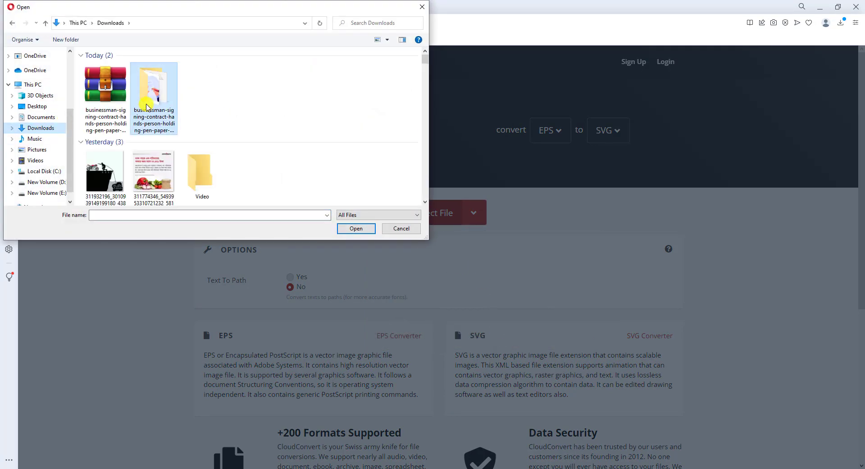
double_click(155, 88)
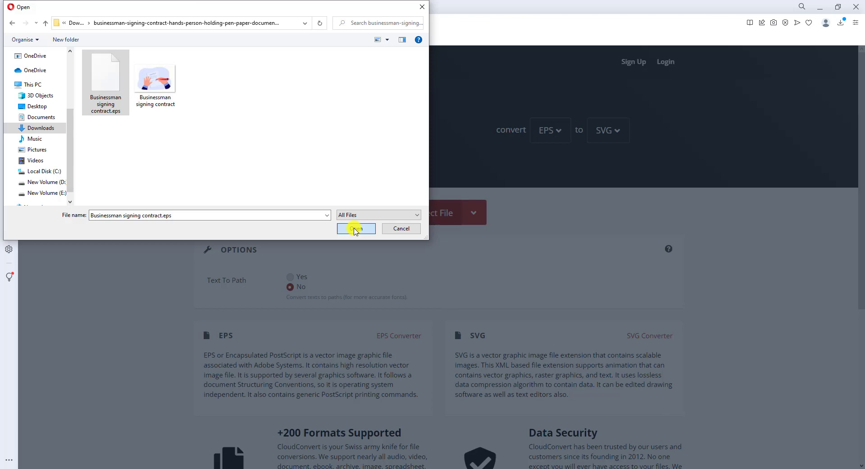
left_click(356, 228)
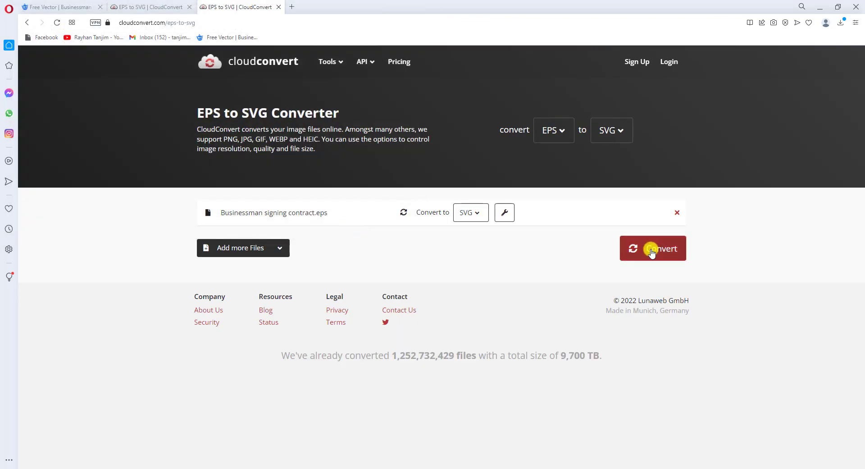
Convert the EPS to SVG, download it and reveal it in the Downloads folder
left_click(653, 248)
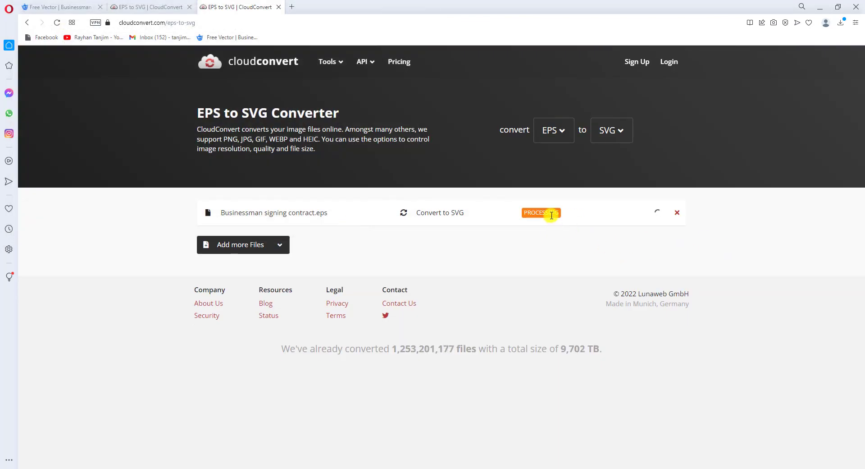
left_click(540, 212)
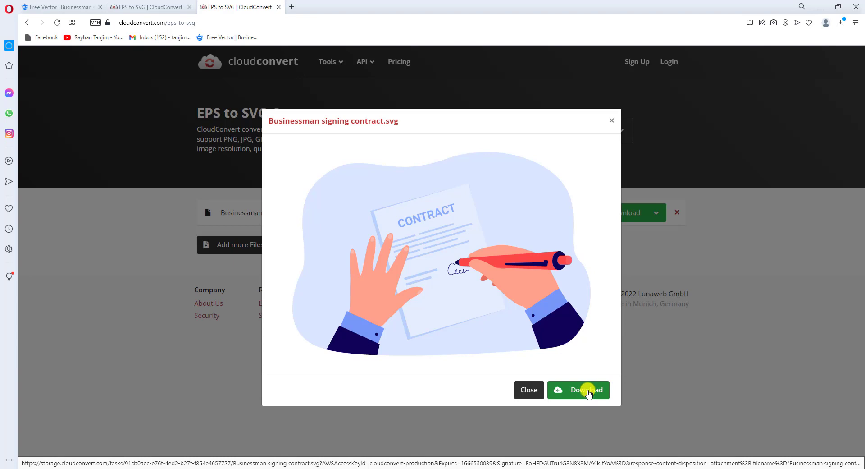
left_click(578, 389)
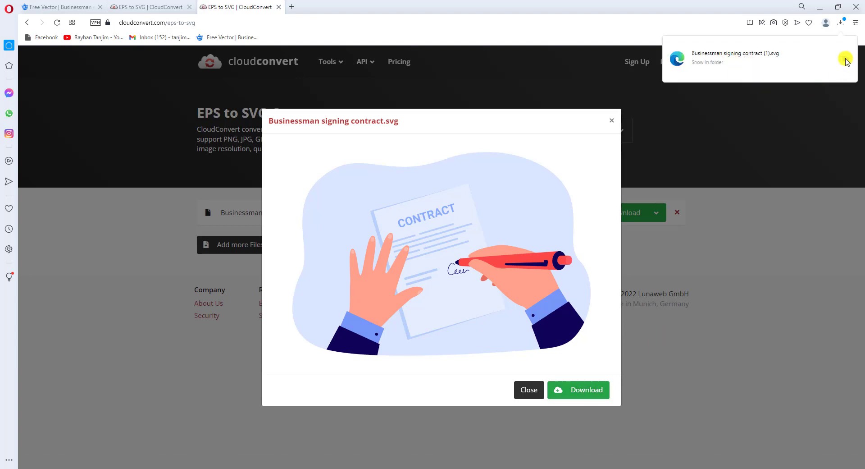
left_click(706, 63)
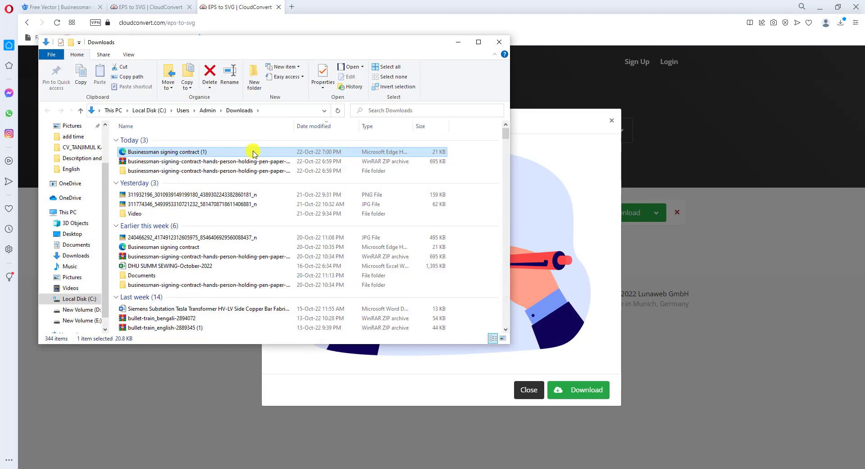
mouse_move(360, 465)
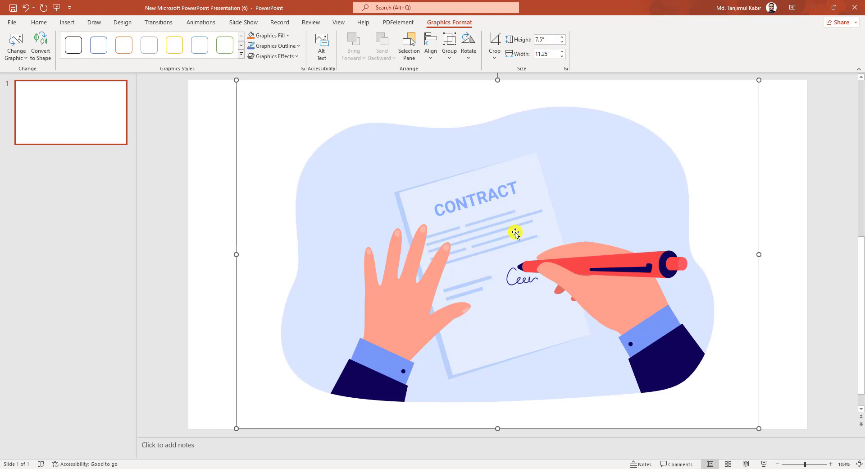
Ungroup the inserted SVG twice so the illustration becomes individual shapes
right_click(515, 231)
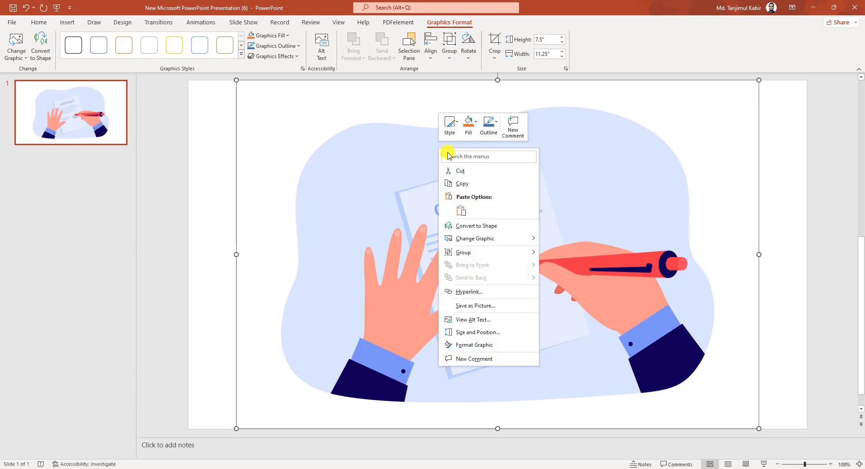
mouse_move(464, 252)
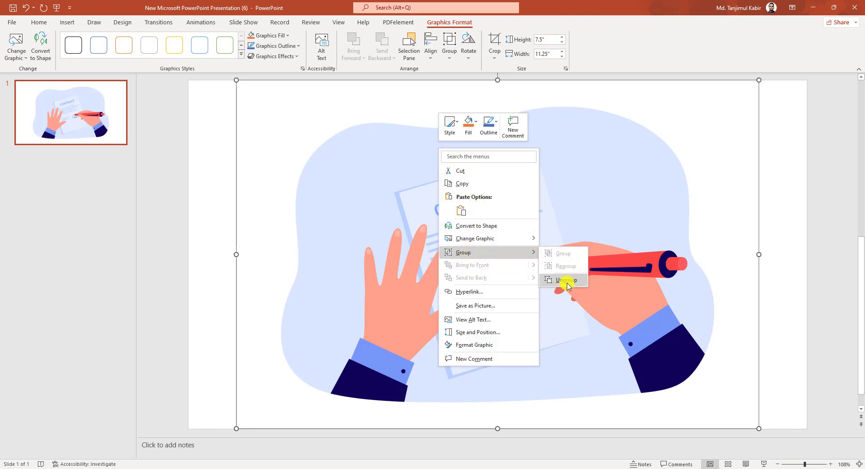
left_click(566, 281)
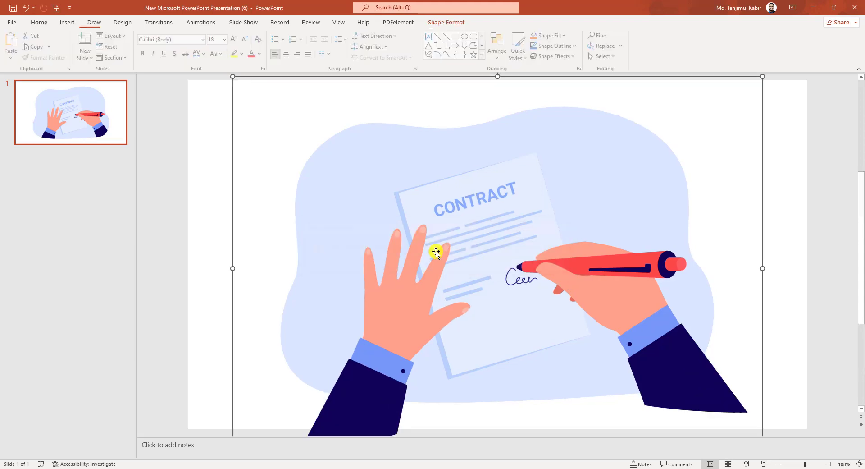
right_click(436, 253)
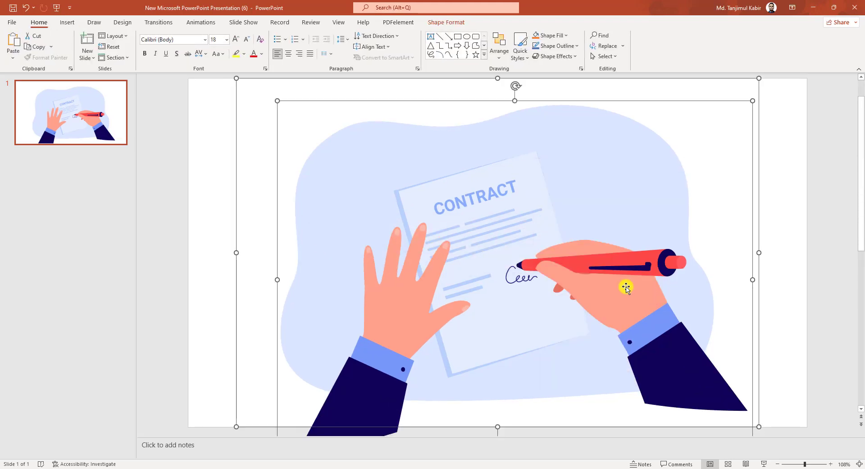
right_click(627, 287)
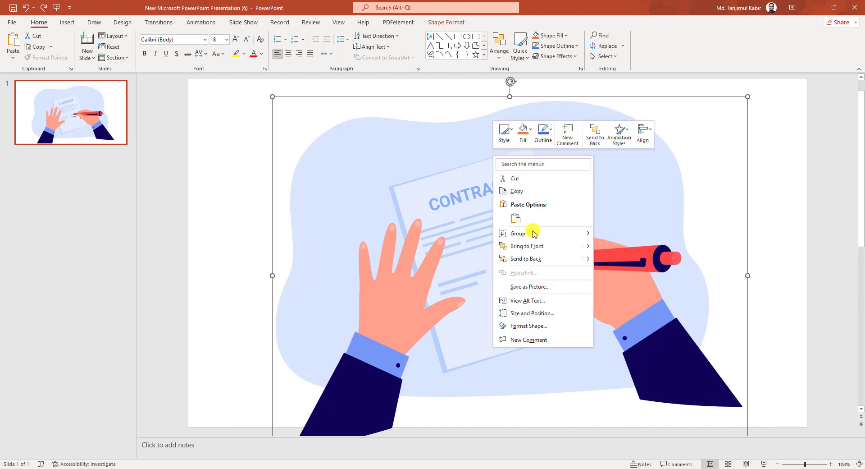
left_click(517, 232)
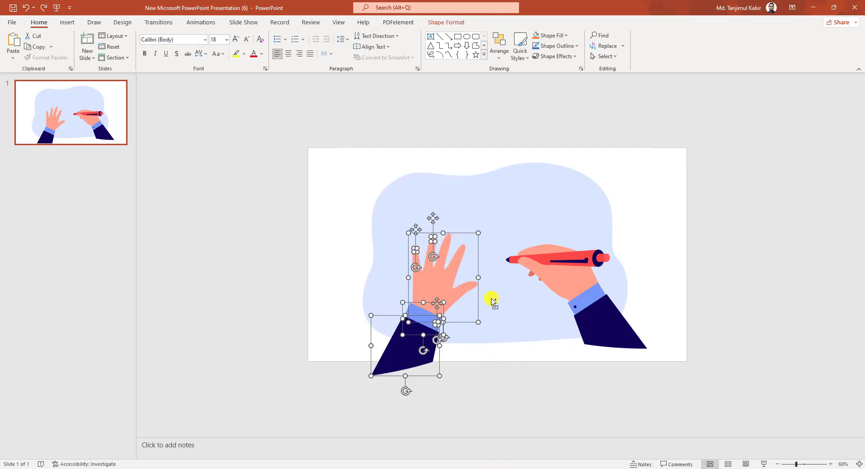
Drag the left hand and sleeve toward the lower left, away from the pen hand
left_click_drag(492, 302, 377, 305)
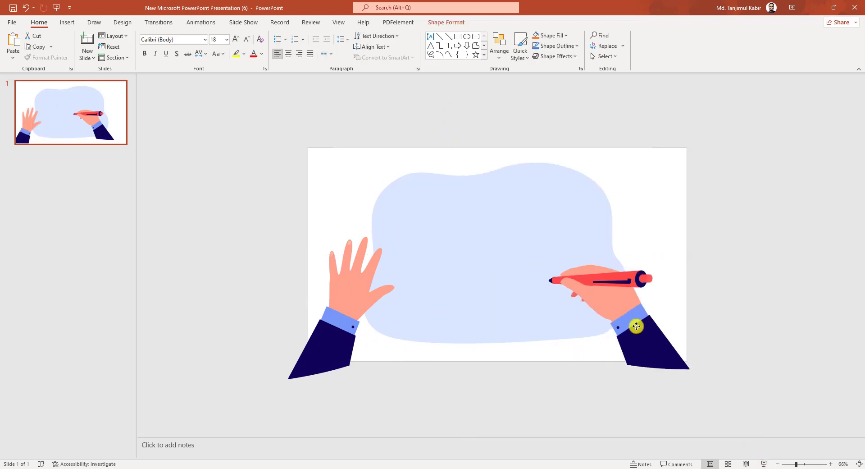
left_click(171, 124)
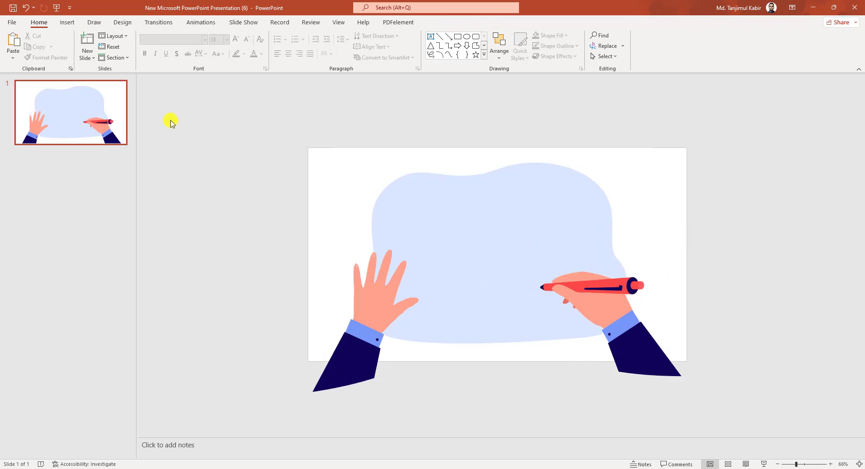
Draw a text box between the hands reading 'Handwriting'
left_click(144, 45)
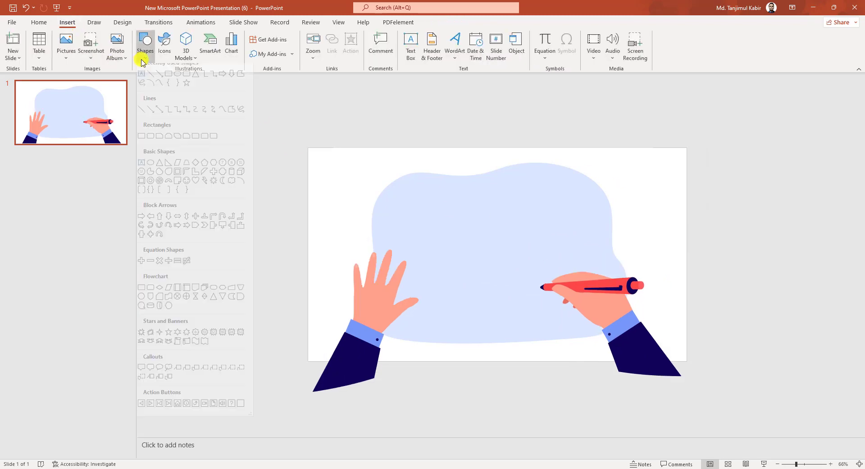
left_click(411, 45)
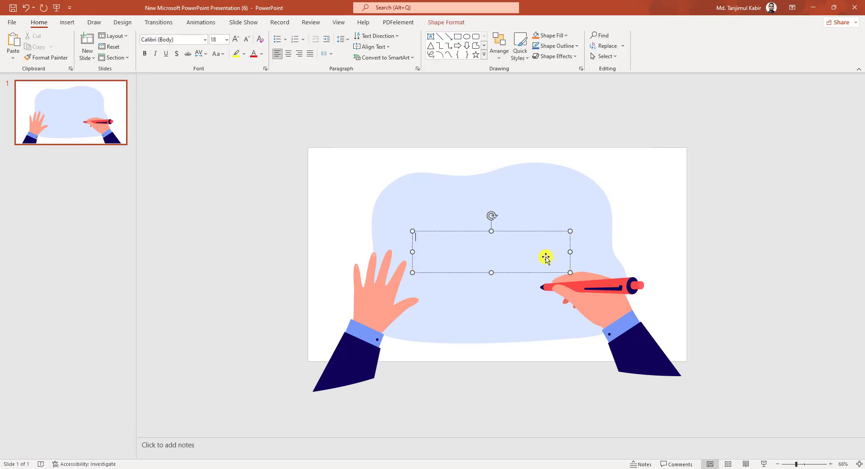
type("Hand")
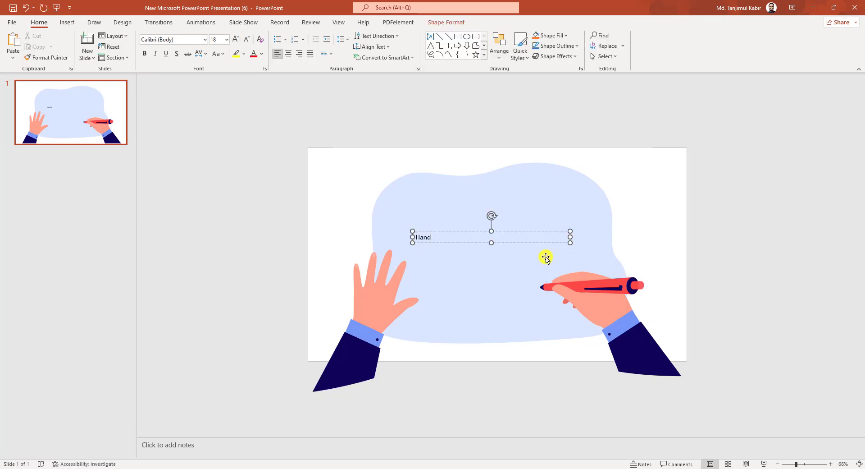
type("writing")
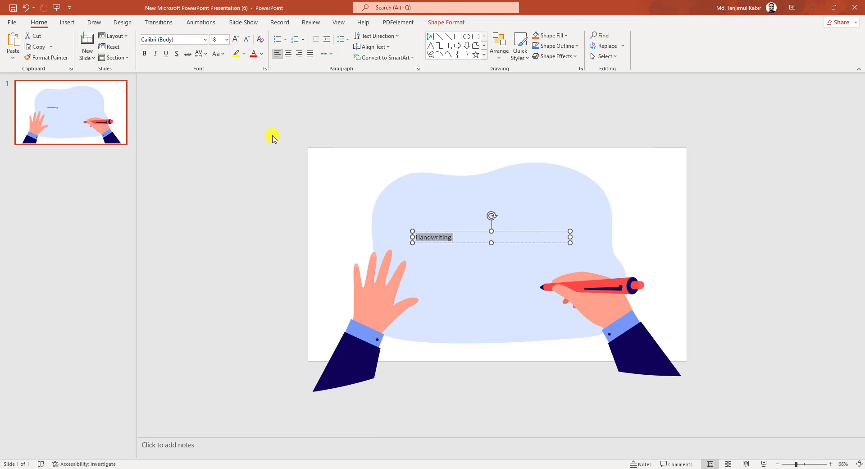
mouse_move(171, 38)
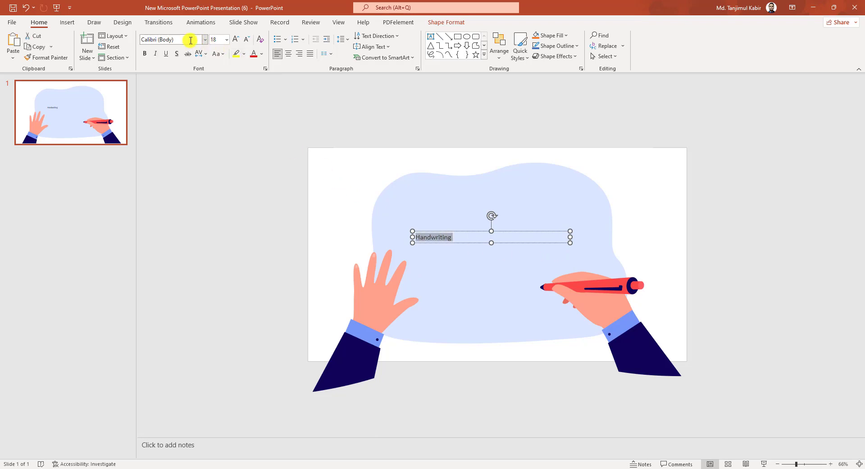
Set the text in Brush Script MT at a much larger font size
type("Brush Script MT")
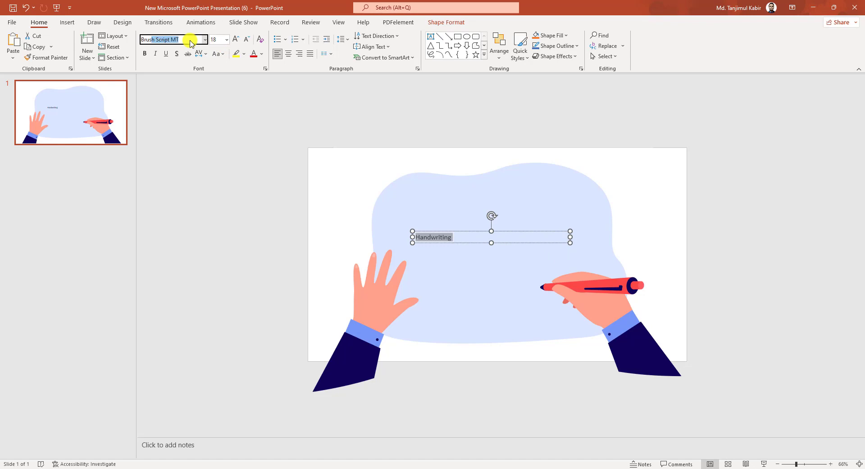
left_click(225, 39)
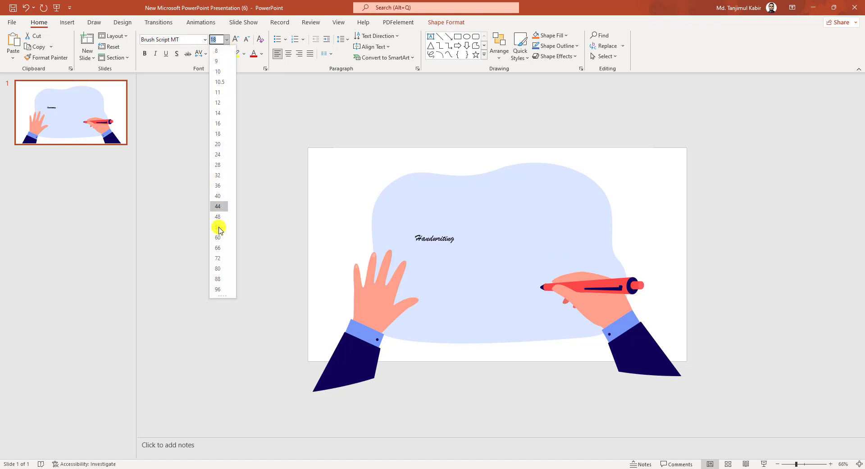
left_click(217, 289)
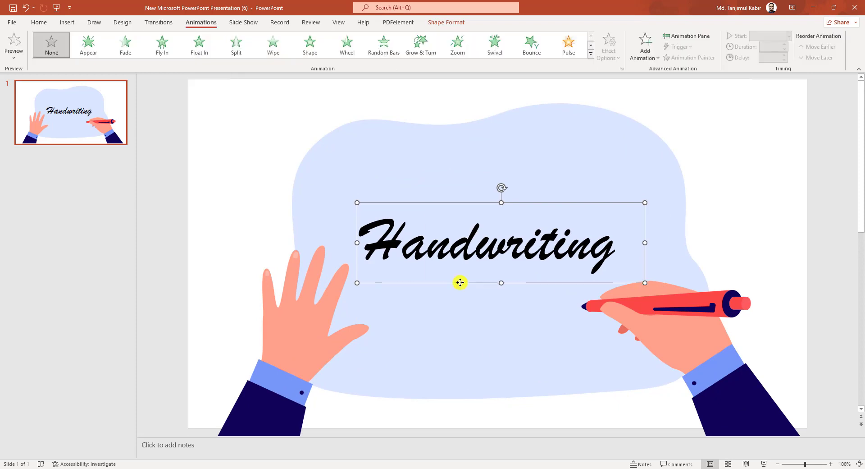
mouse_move(87, 45)
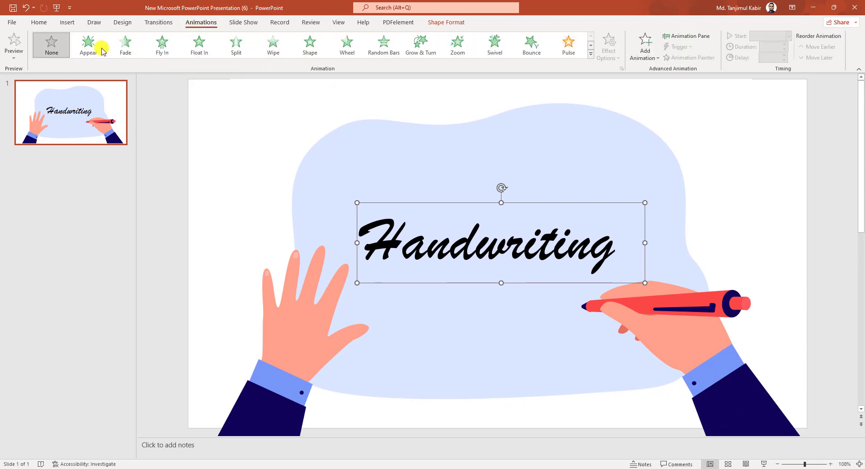
Give the text an Appear entrance animated by letter with a 0.5-second delay
left_click(87, 44)
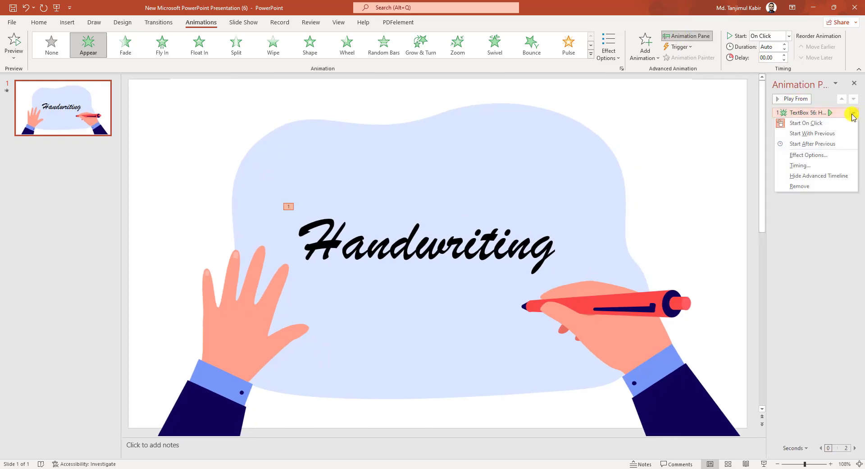
left_click(809, 157)
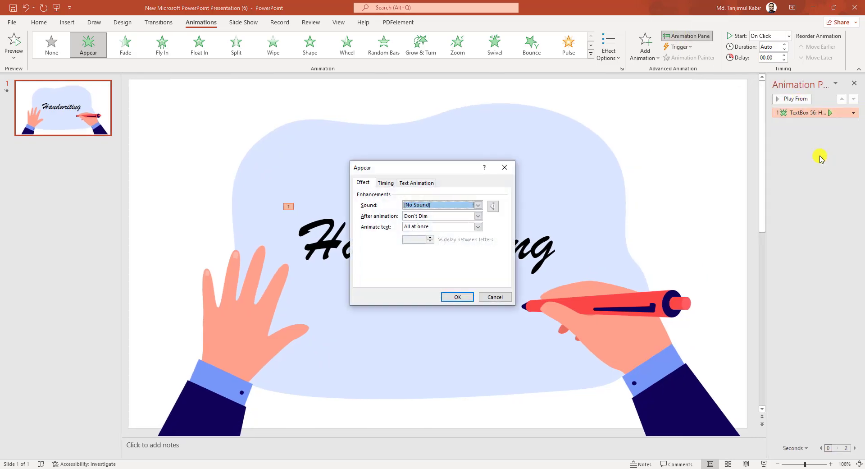
left_click(440, 226)
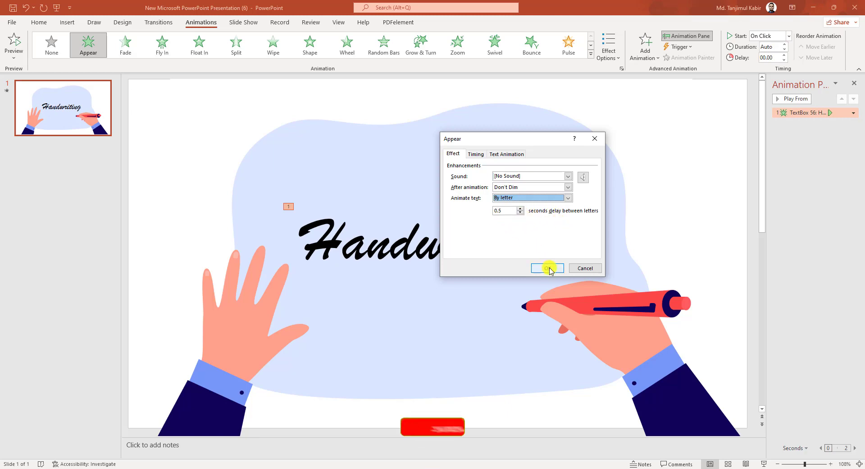
left_click(547, 267)
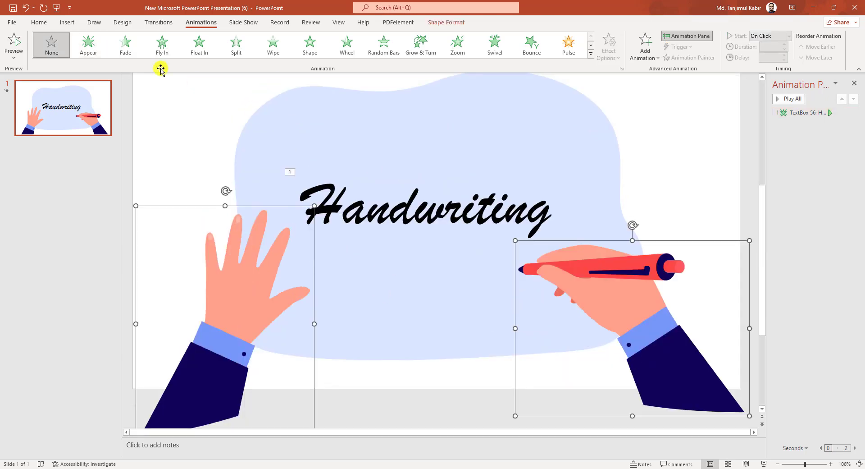
Give both hand groups a Fly In entrance starting With Previous
left_click(643, 45)
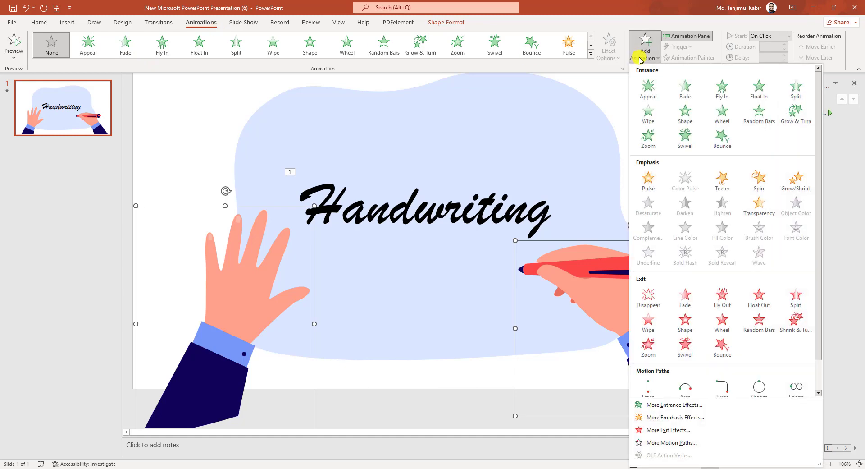
left_click(721, 89)
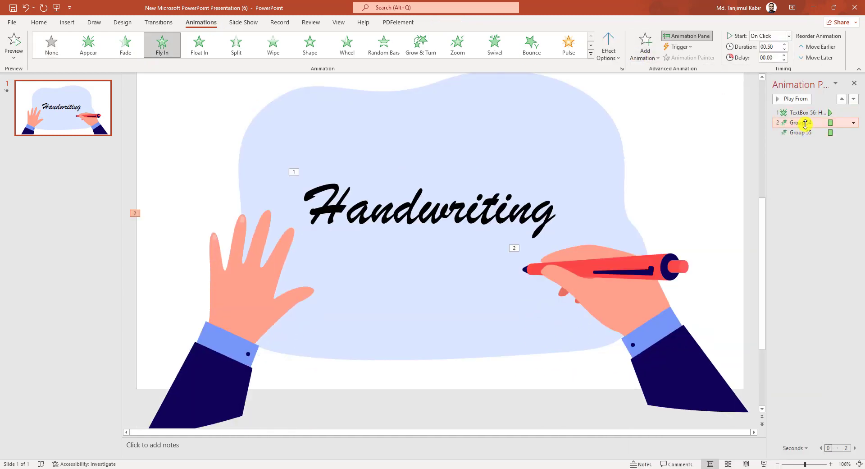
left_click(769, 36)
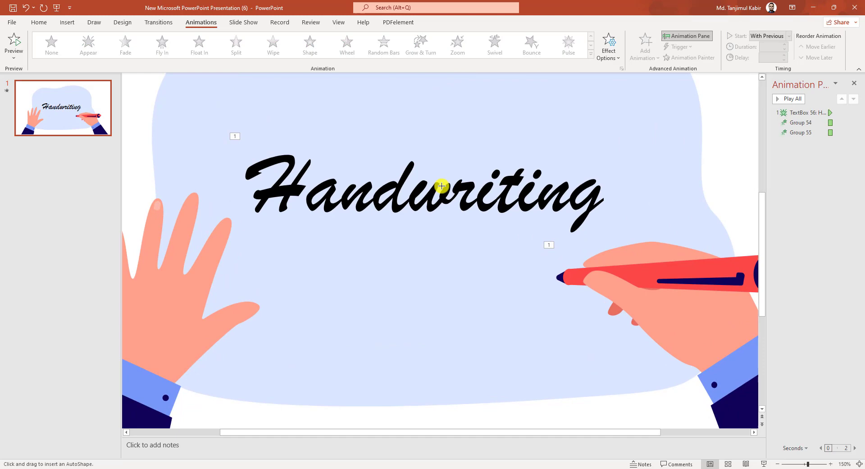
Select the pen hand's animation and start a Custom Path motion along the word
left_click(799, 132)
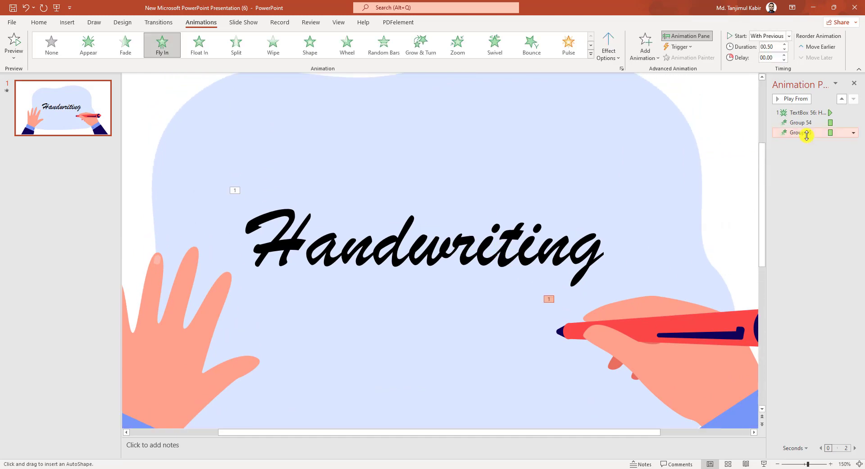
left_click(643, 44)
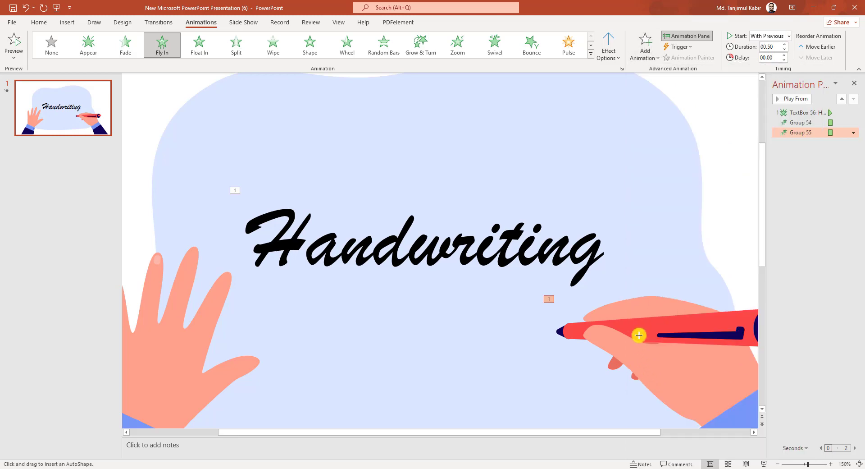
mouse_move(250, 227)
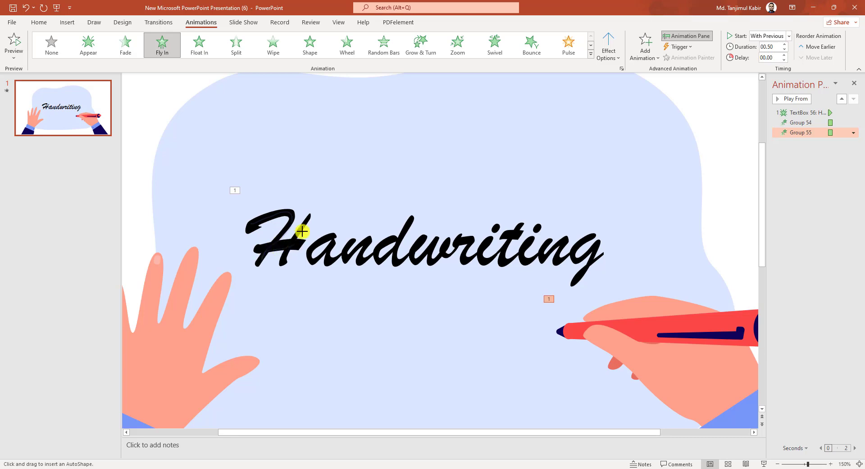
mouse_move(332, 268)
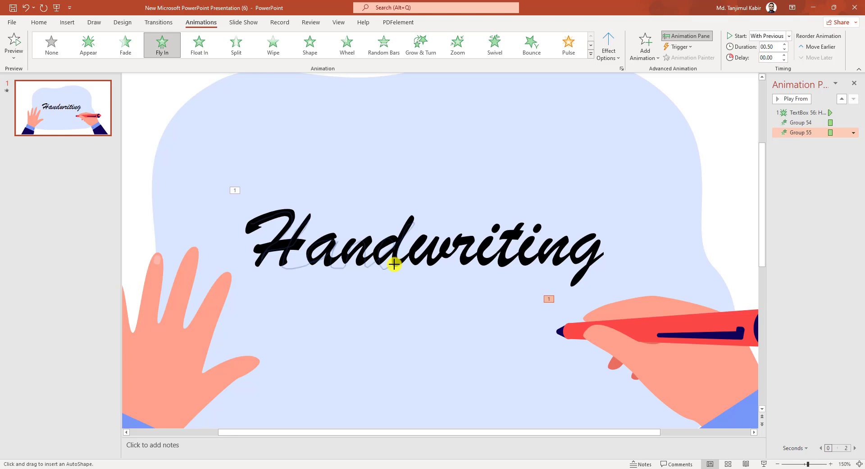
mouse_move(471, 264)
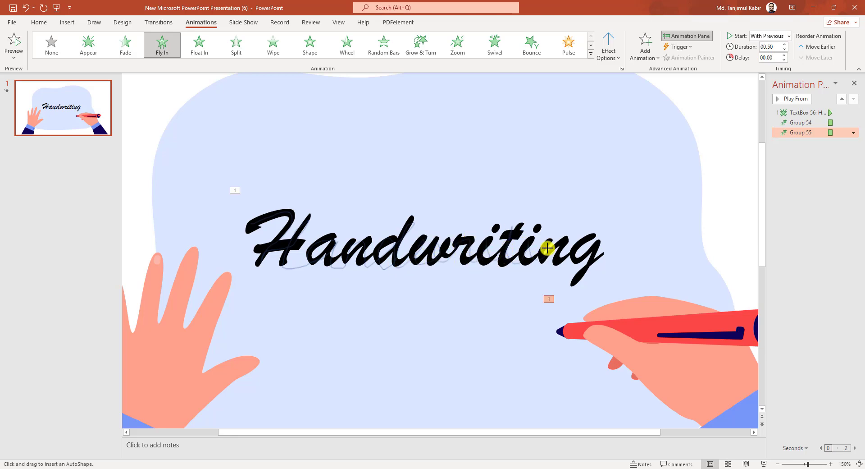
mouse_move(618, 237)
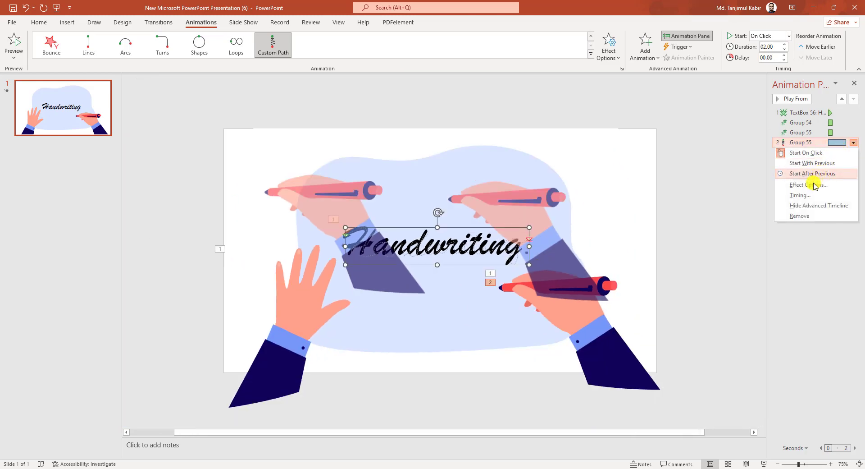
Adjust the Smooth start of the pen hand's motion path via Effect Options
left_click(808, 185)
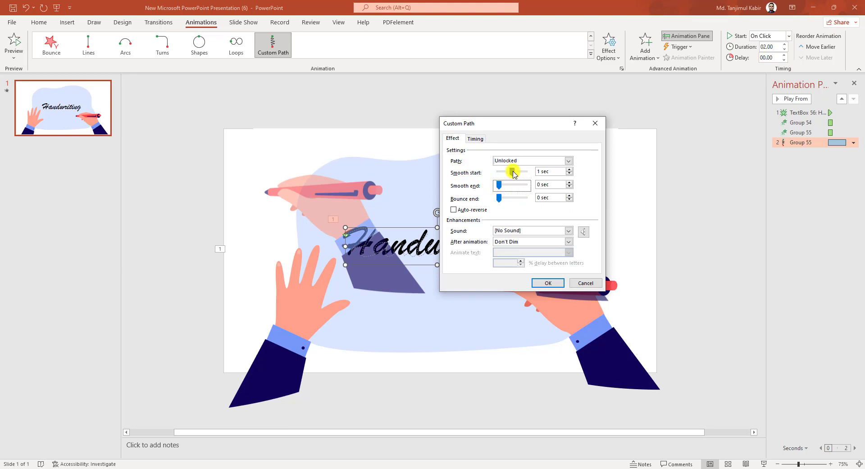
left_click(547, 283)
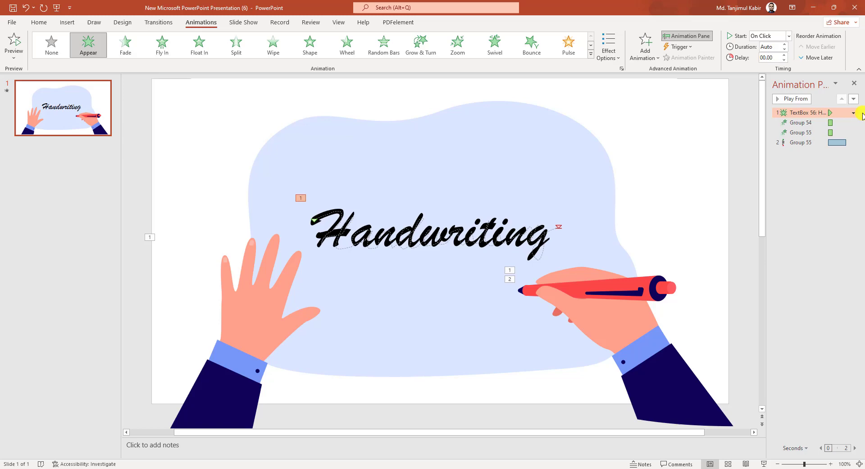
left_click(854, 113)
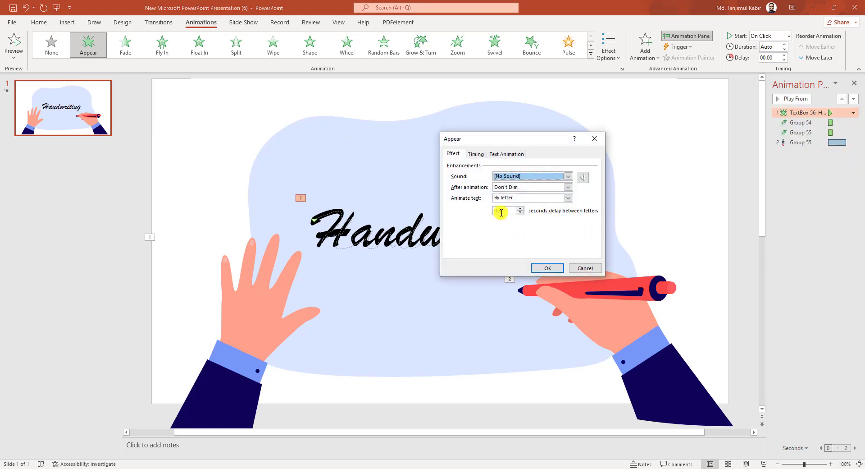
left_click(547, 267)
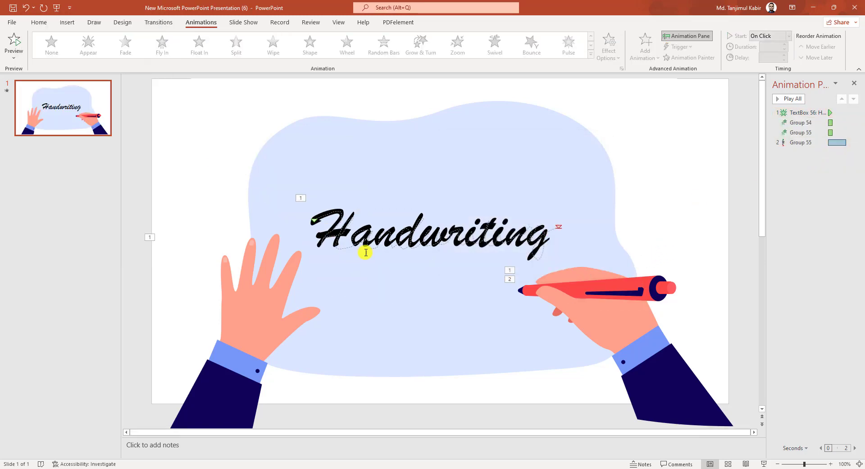
mouse_move(171, 453)
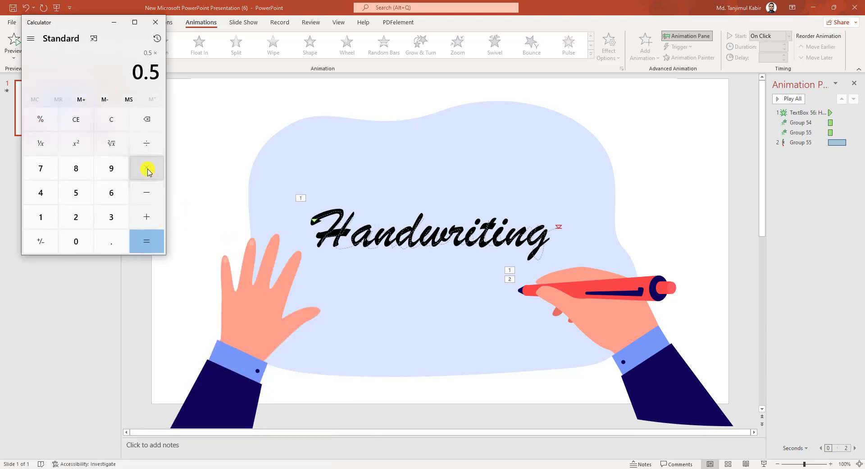
left_click(146, 241)
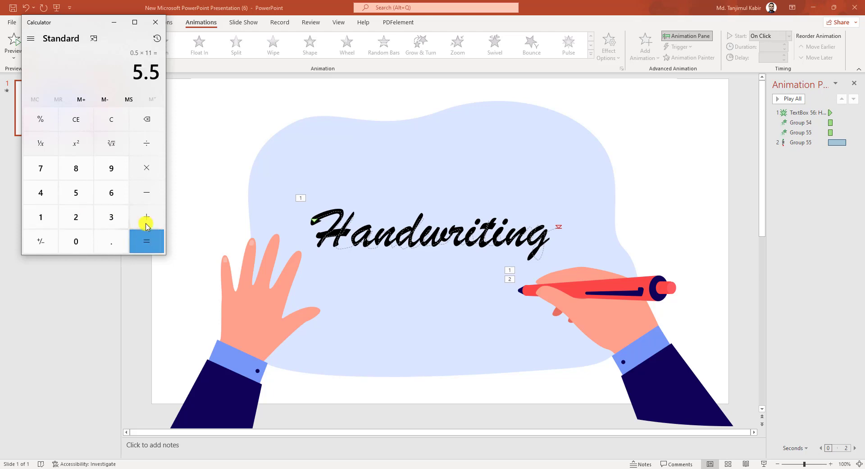
left_click(155, 22)
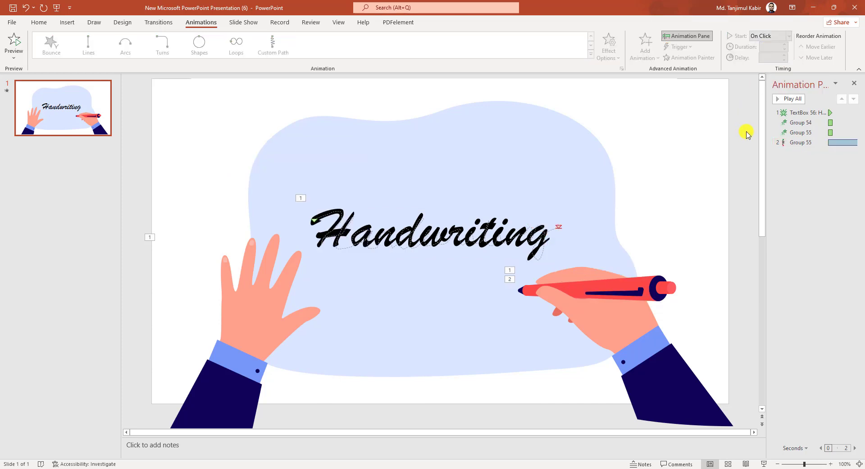
Make the pen hand's motion path start With Previous
left_click(789, 36)
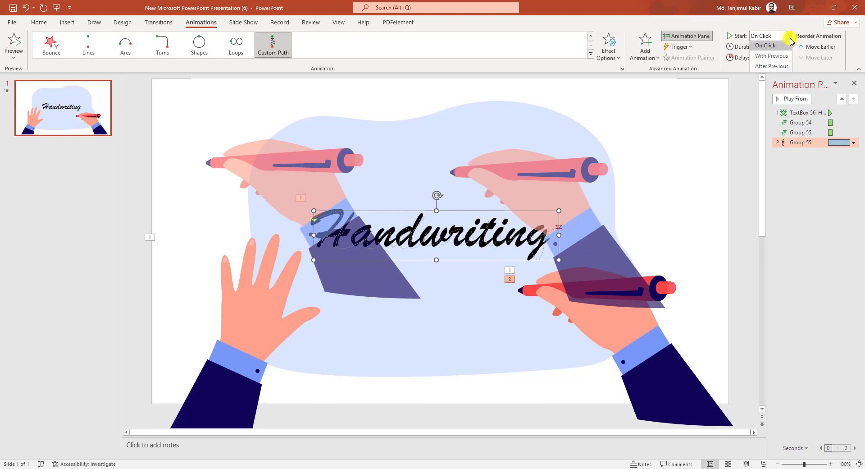
left_click(771, 56)
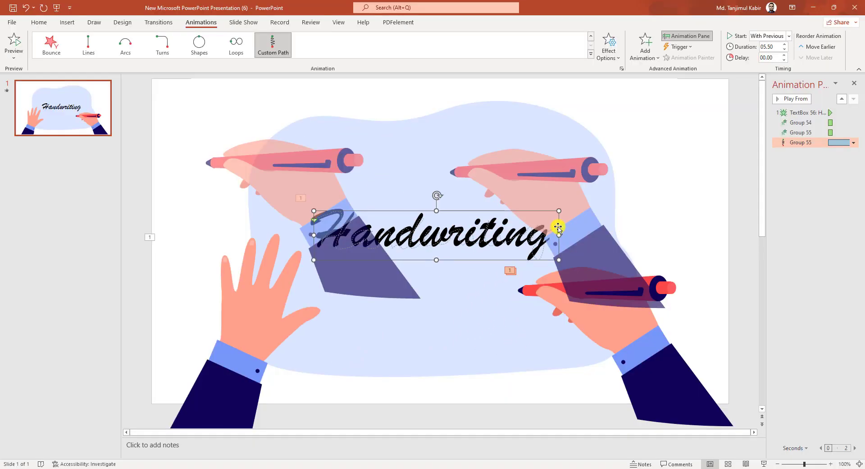
mouse_move(562, 232)
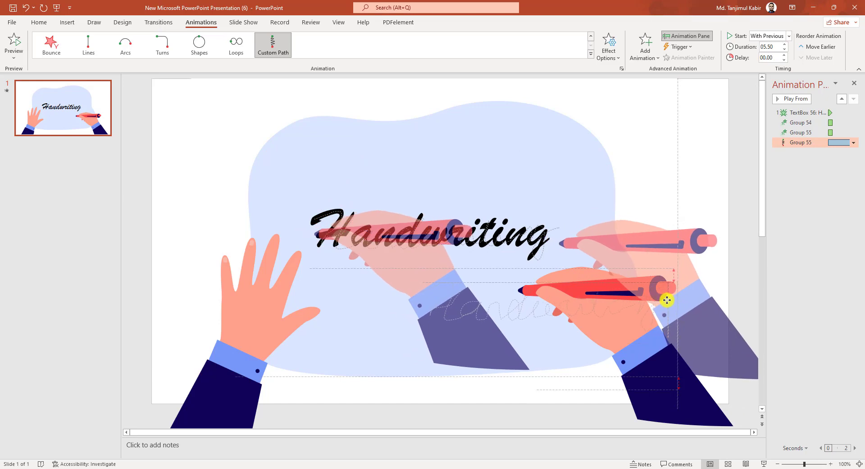
Align the motion path with the word and shorten its duration to 5.25 seconds
left_click_drag(667, 300, 663, 303)
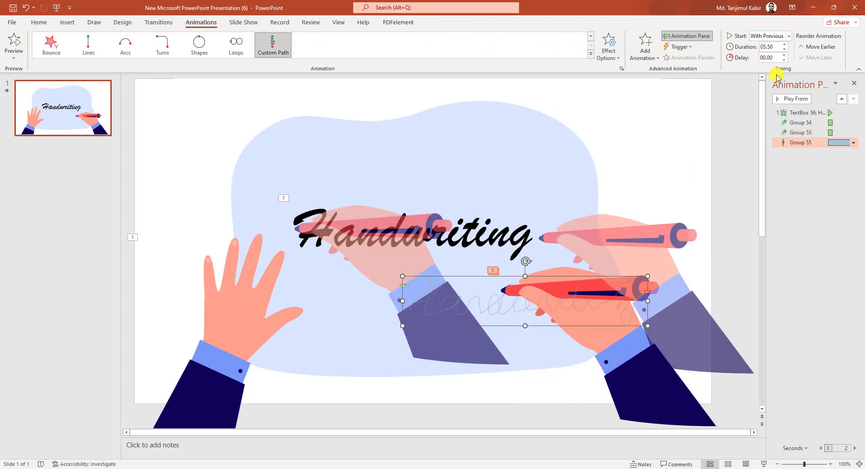
left_click(783, 50)
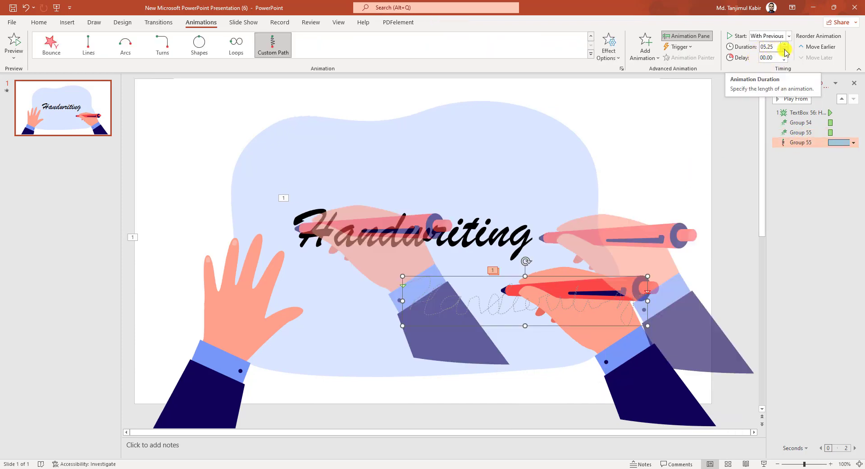